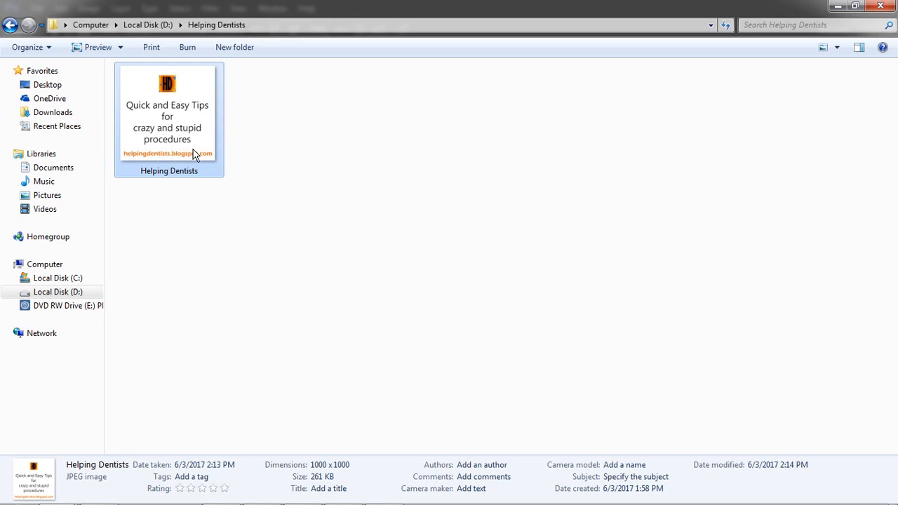
pyautogui.moveTo(216, 191)
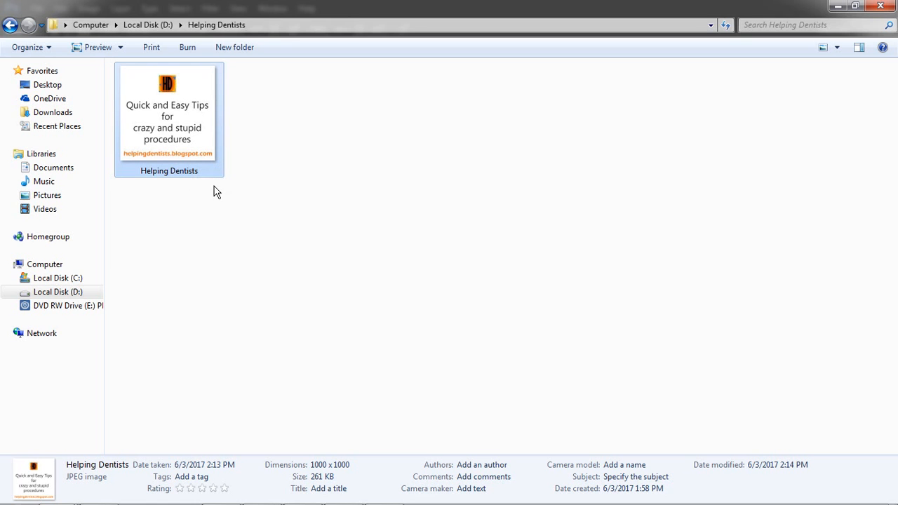
# Step: Open the Helping Dentists JPEG from Explorer with Paint via Open with
pyautogui.rightClick(167, 116)
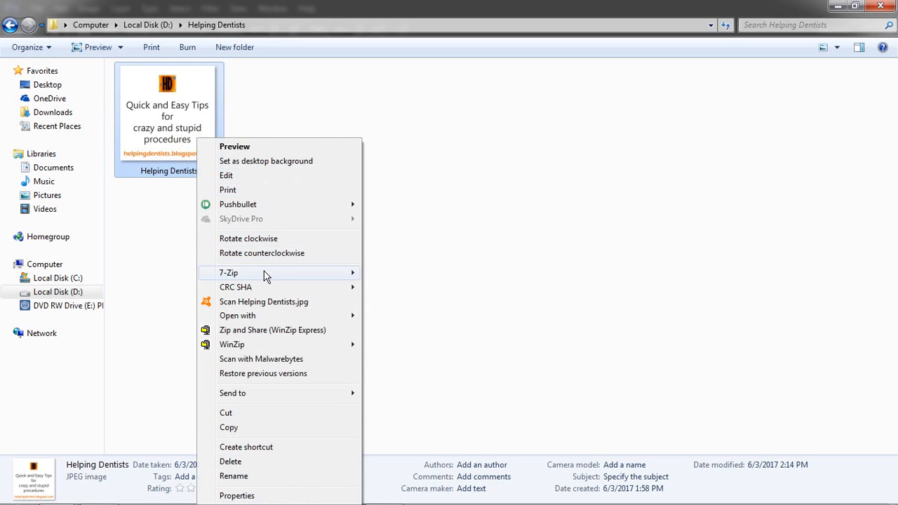
pyautogui.moveTo(238, 315)
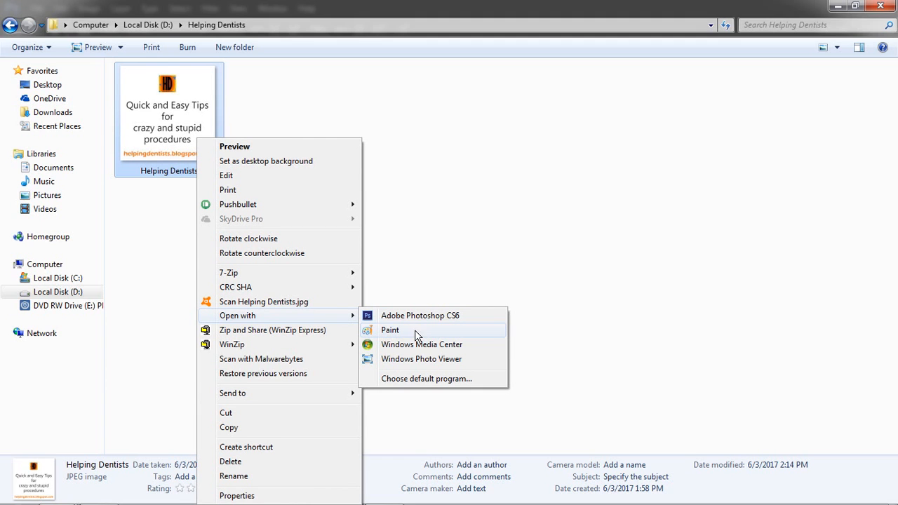
pyautogui.moveTo(423, 335)
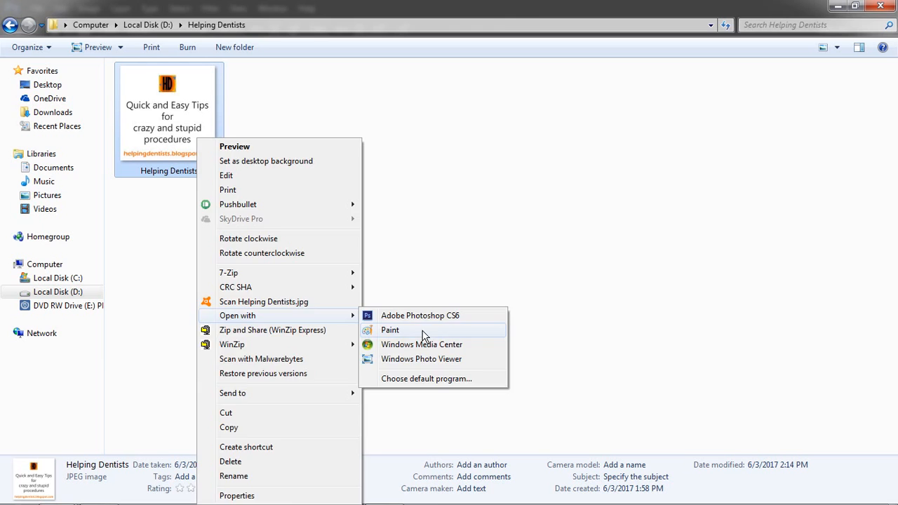
pyautogui.click(390, 330)
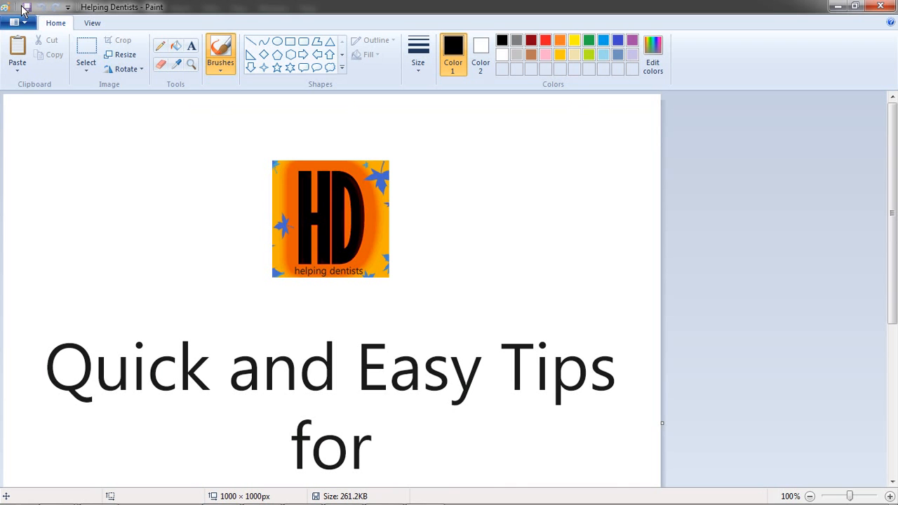
pyautogui.moveTo(125, 55)
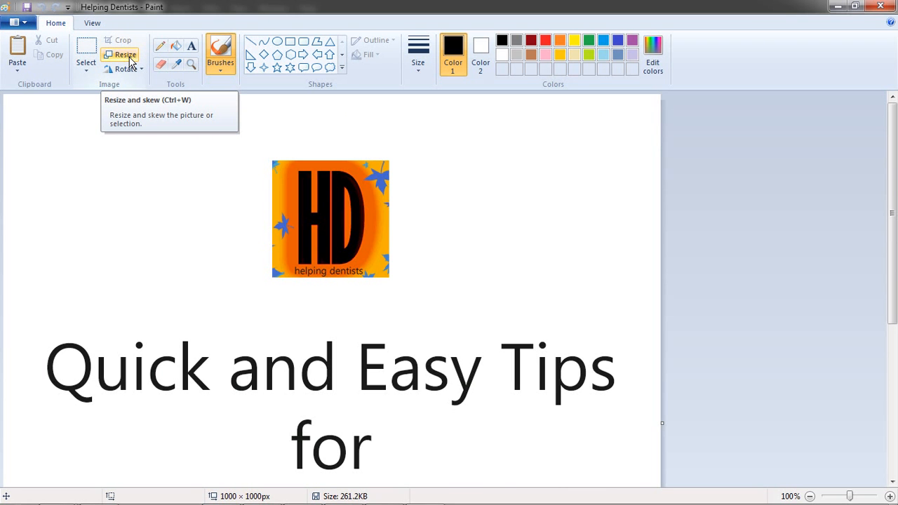
# Step: Resize the image to 10 percent horizontally with aspect ratio kept, giving 100 × 100 px
pyautogui.click(119, 55)
pyautogui.write('1')
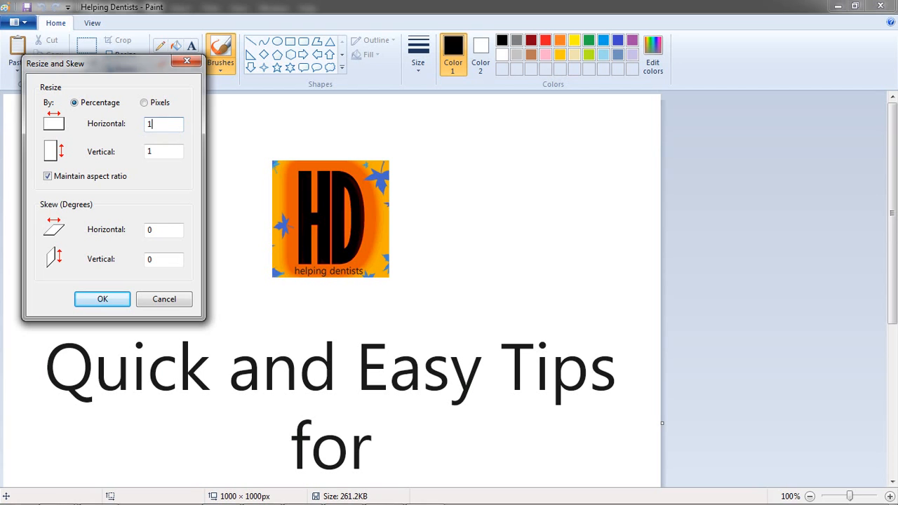
pyautogui.write('0')
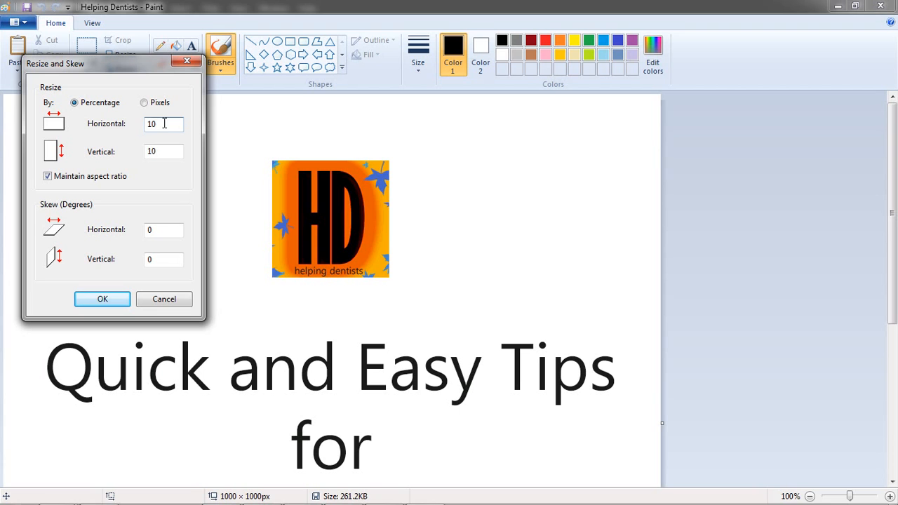
pyautogui.write('3')
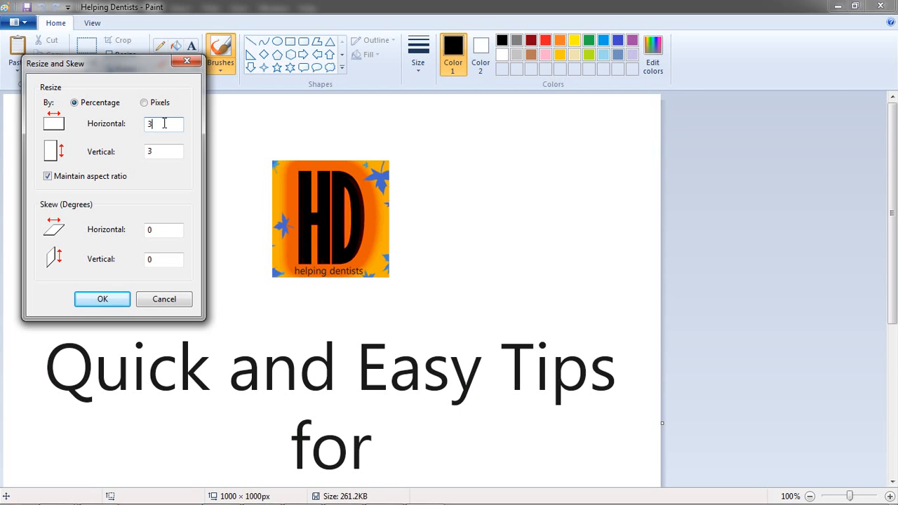
pyautogui.write('10')
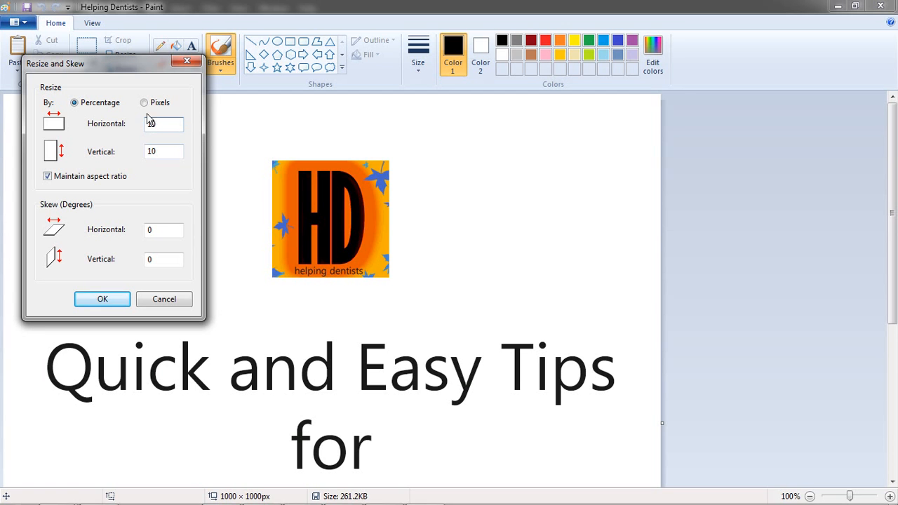
pyautogui.click(163, 124)
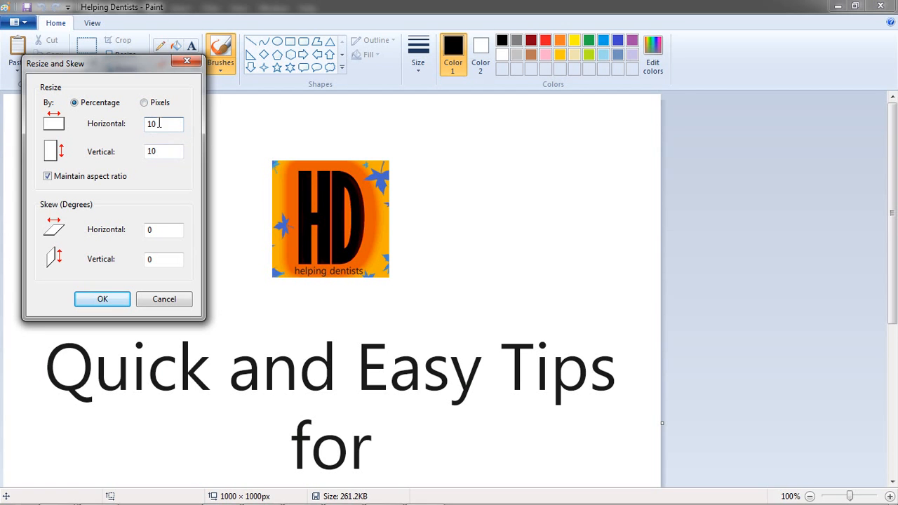
pyautogui.moveTo(206, 138)
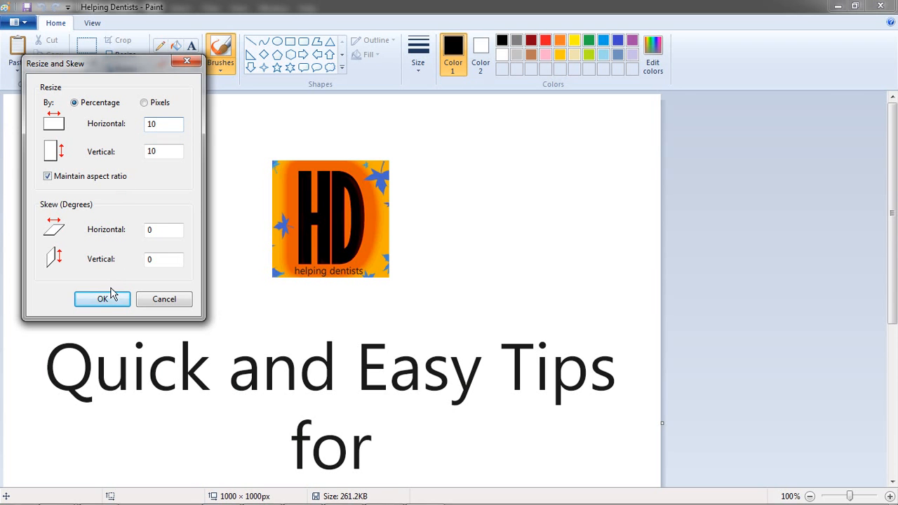
pyautogui.click(102, 298)
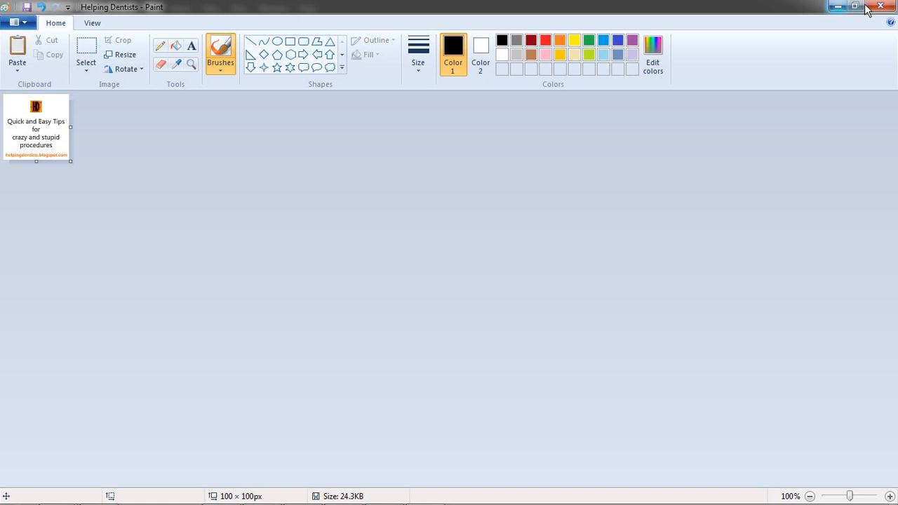
# Step: Save and close Paint, reopen the file in Windows Photo Viewer and bring up its Properties
pyautogui.click(836, 6)
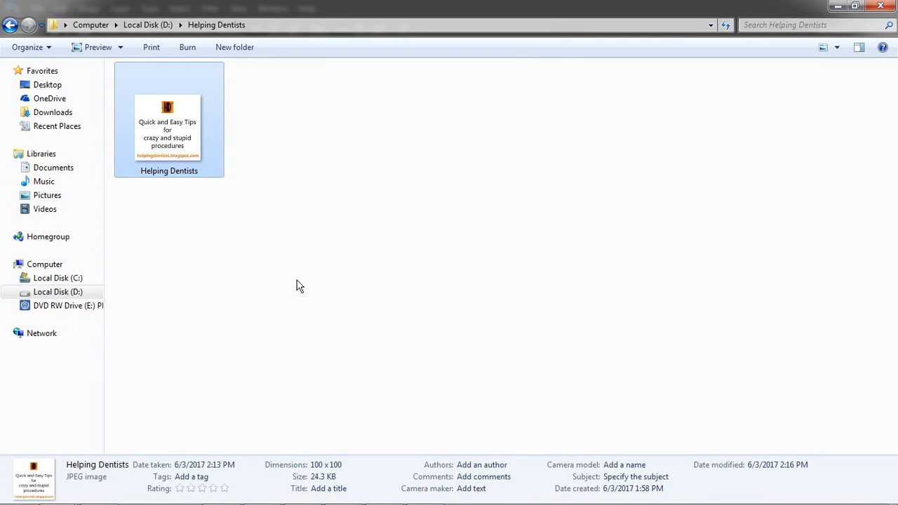
pyautogui.moveTo(181, 121)
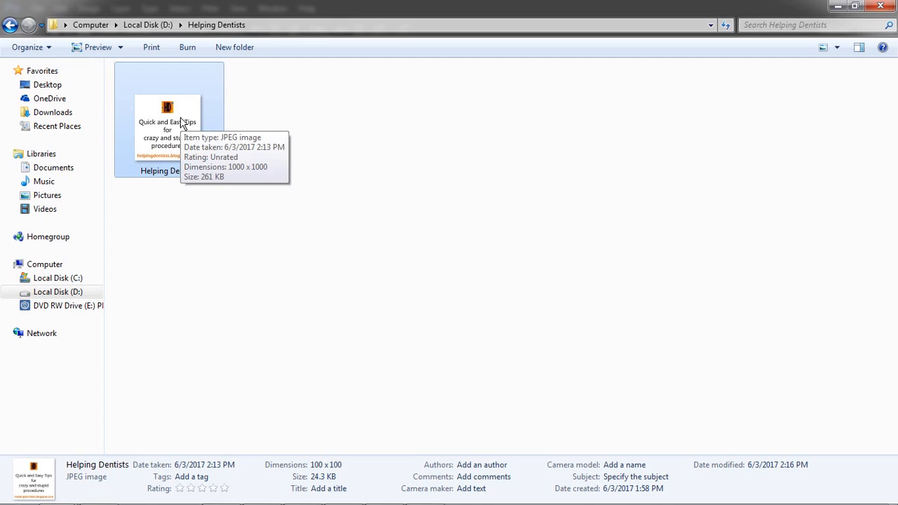
pyautogui.doubleClick(169, 133)
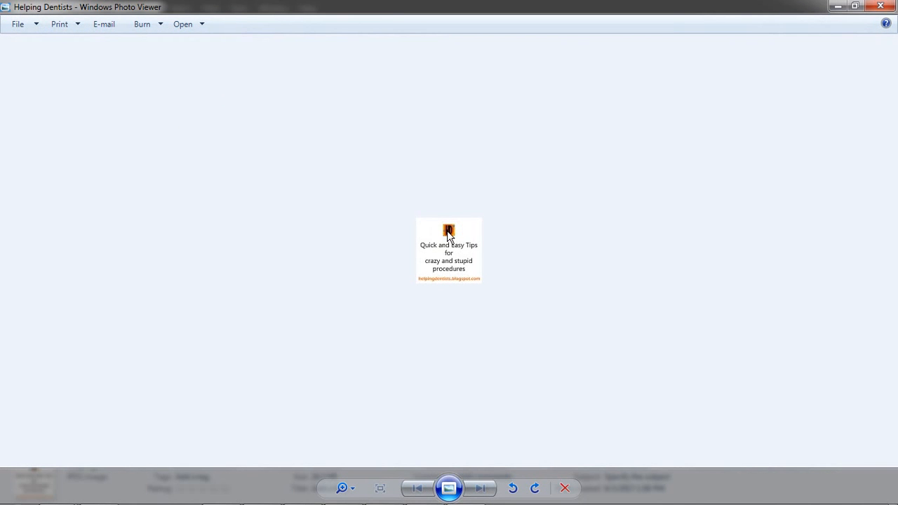
pyautogui.rightClick(449, 232)
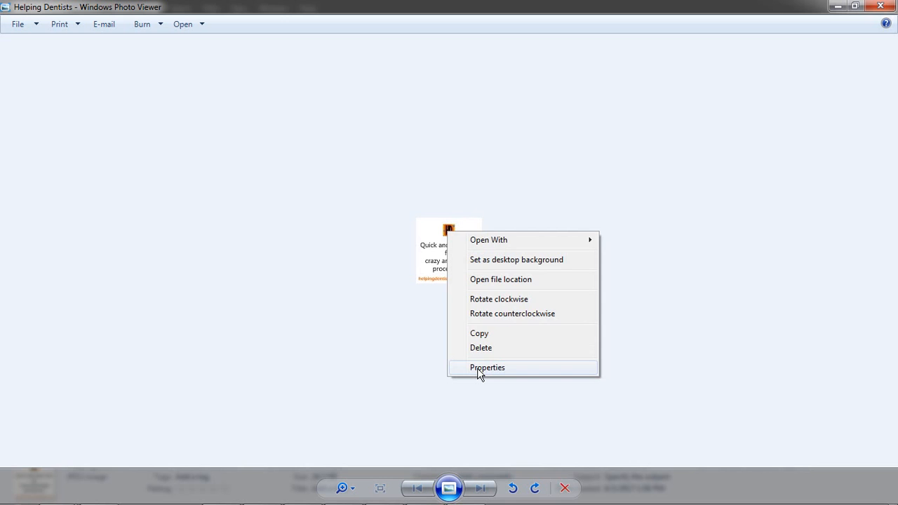
pyautogui.click(487, 367)
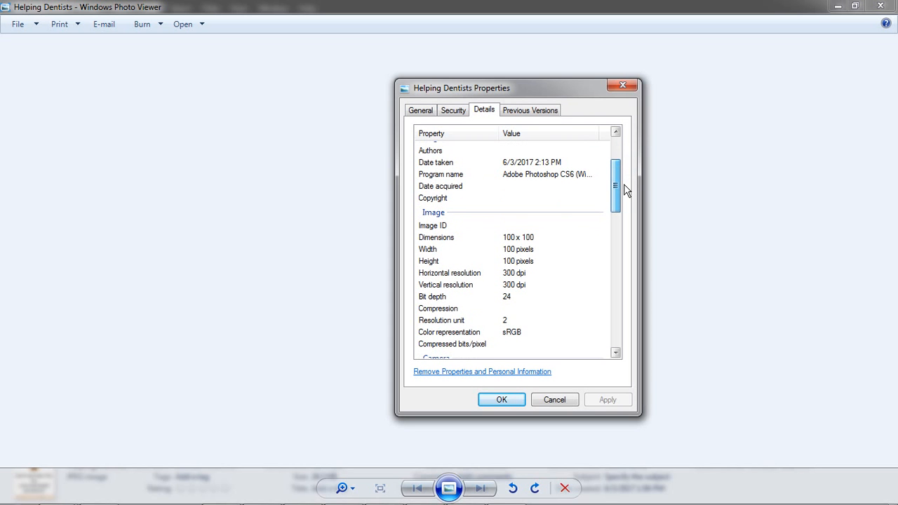
# Step: Verify 100 × 100 px and 24.3 KB in the Details, then close Properties and the viewer
pyautogui.scroll(-3)
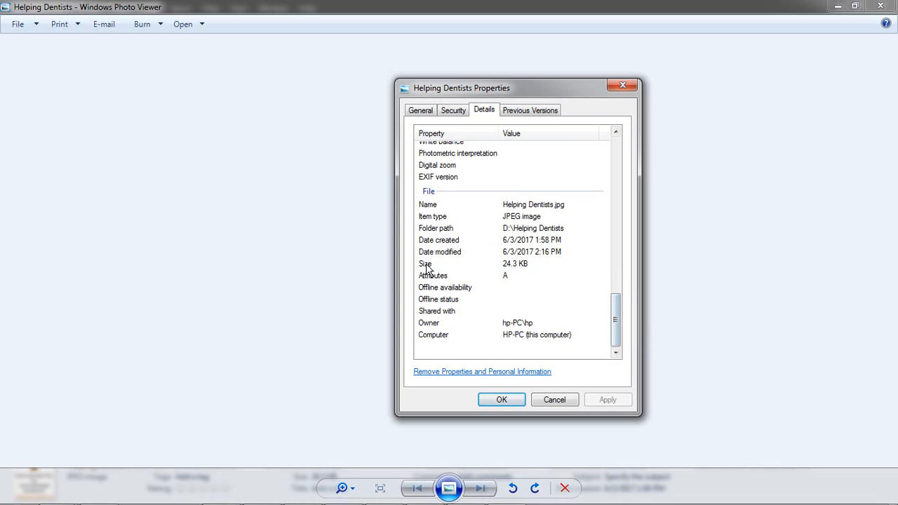
pyautogui.click(505, 263)
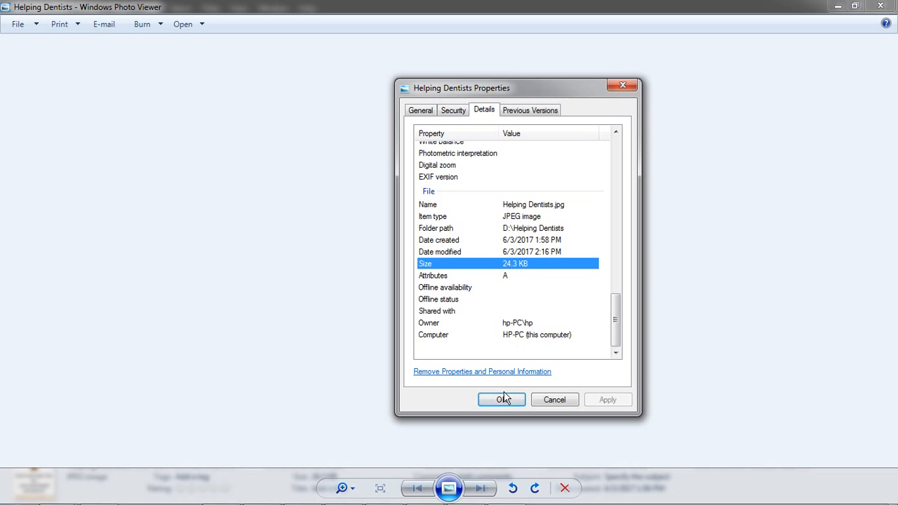
pyautogui.click(501, 400)
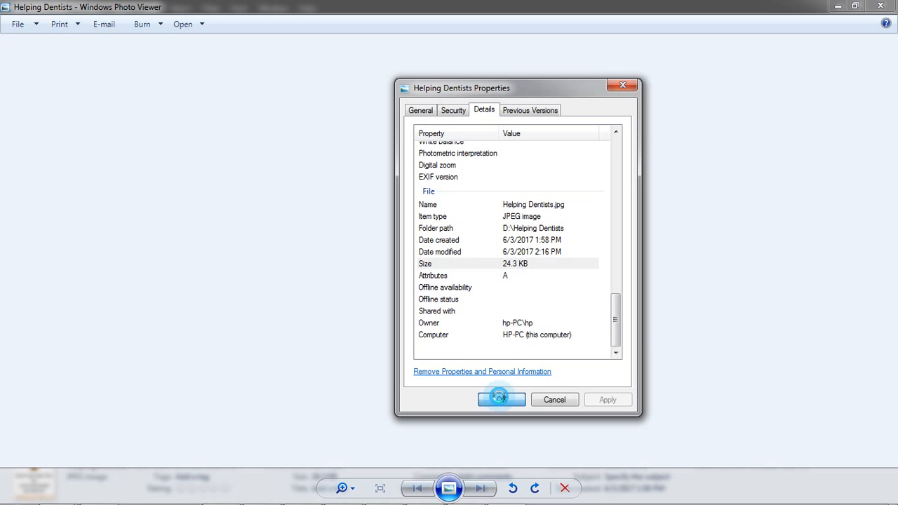
pyautogui.click(501, 400)
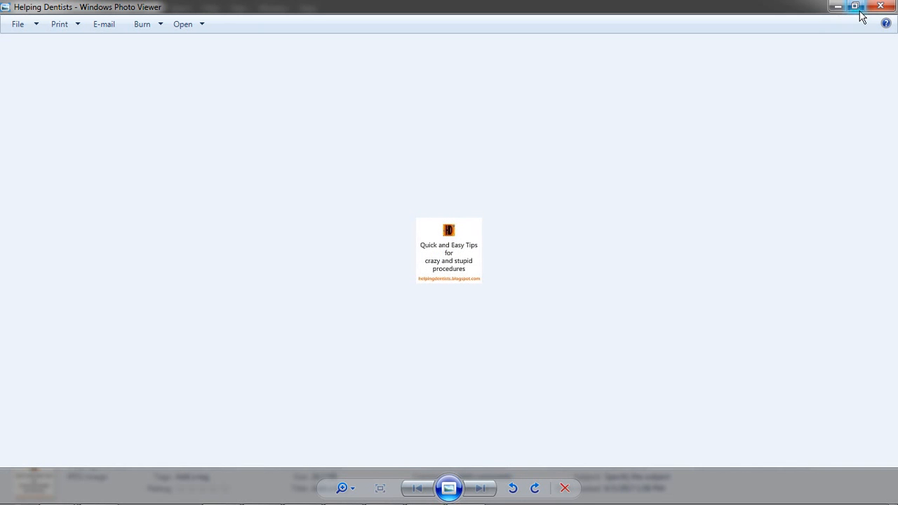
pyautogui.click(880, 7)
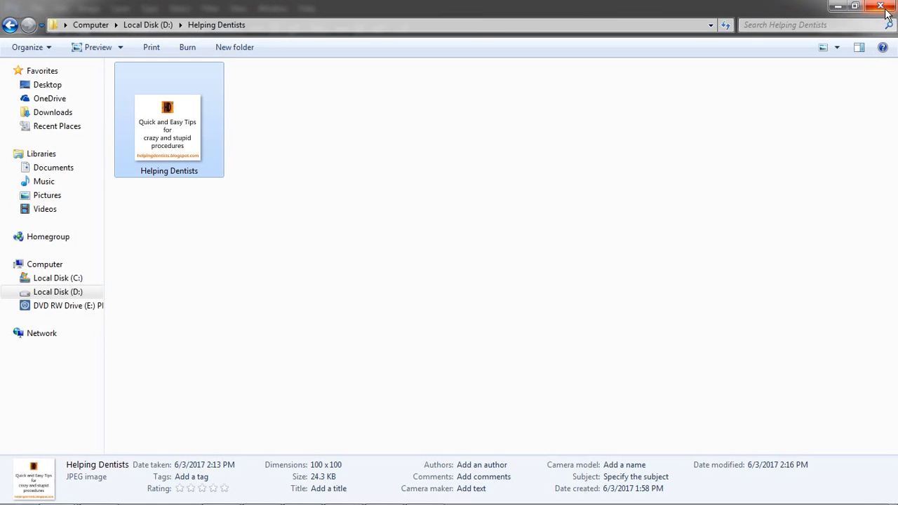